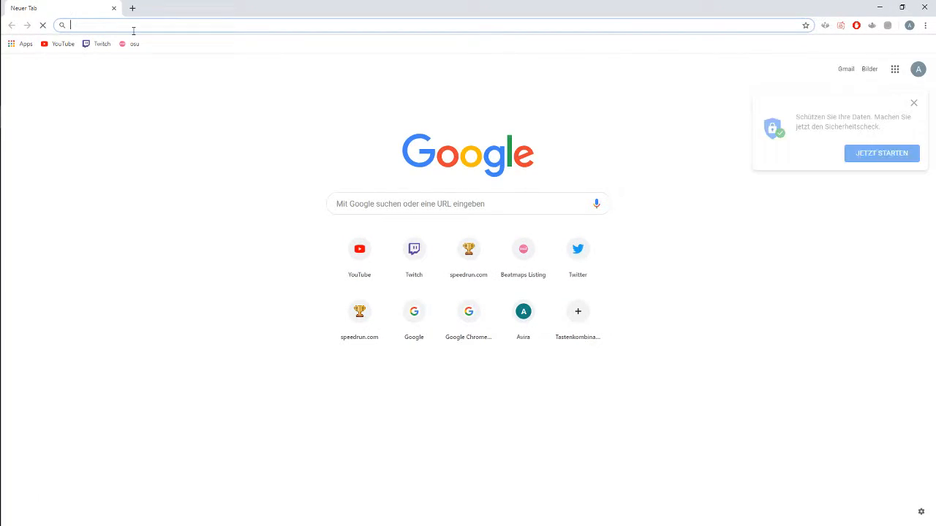
# Search 'bizhawk', reach the GitHub releases via TASVideos and download BizHawk-2.3.1.zip
pyautogui.write('bizhawk')
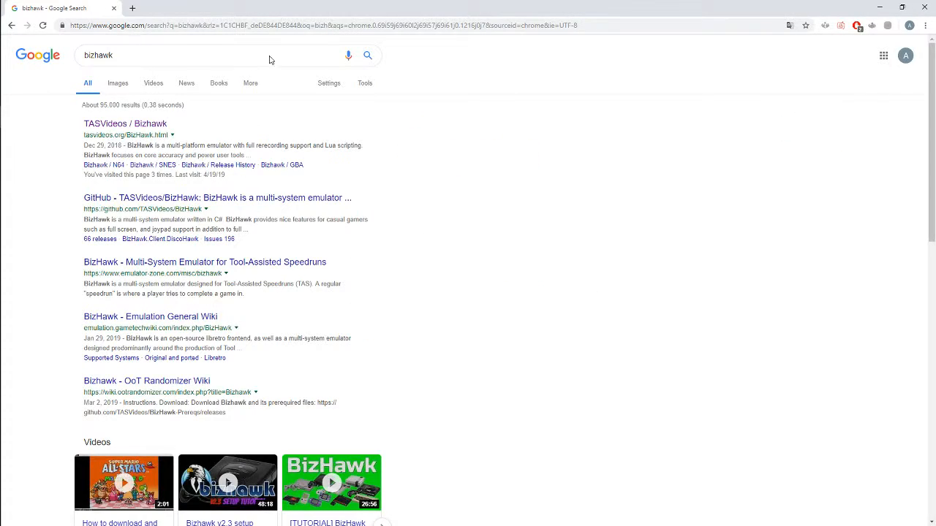
pyautogui.click(126, 123)
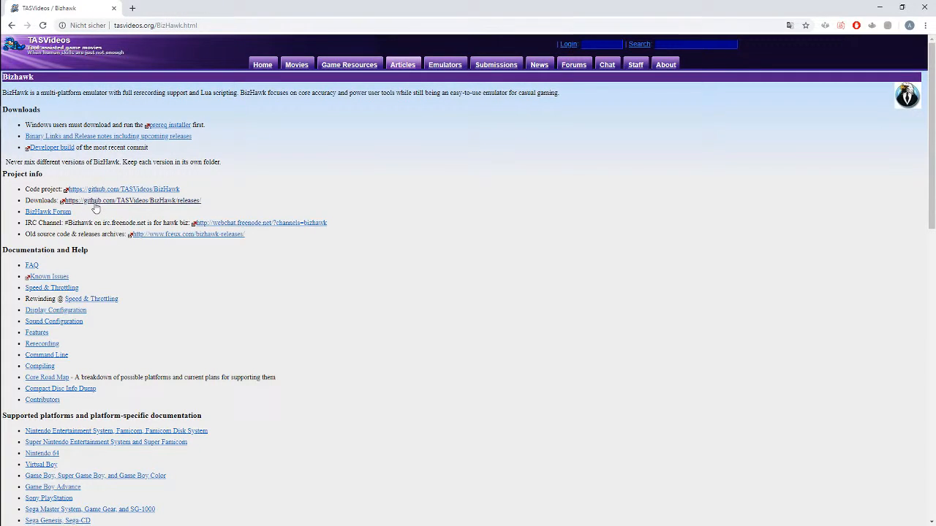
pyautogui.click(132, 200)
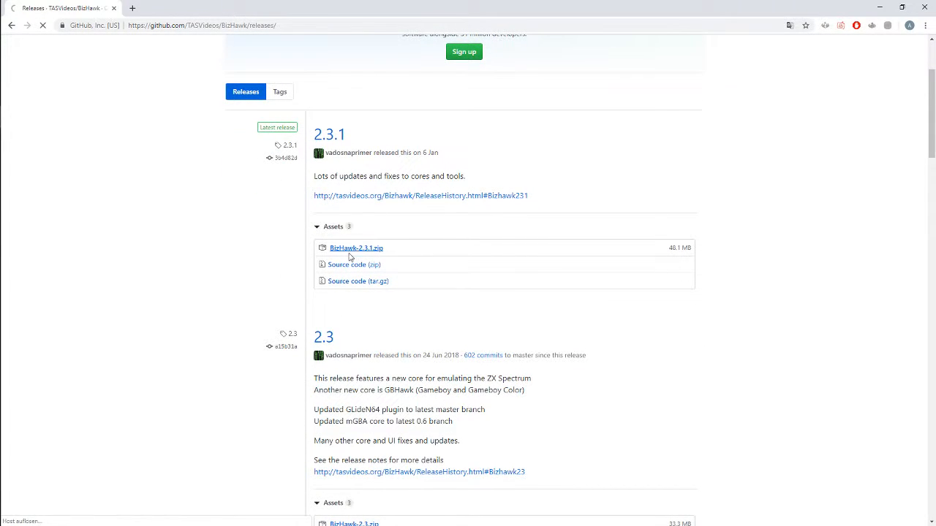
pyautogui.click(356, 249)
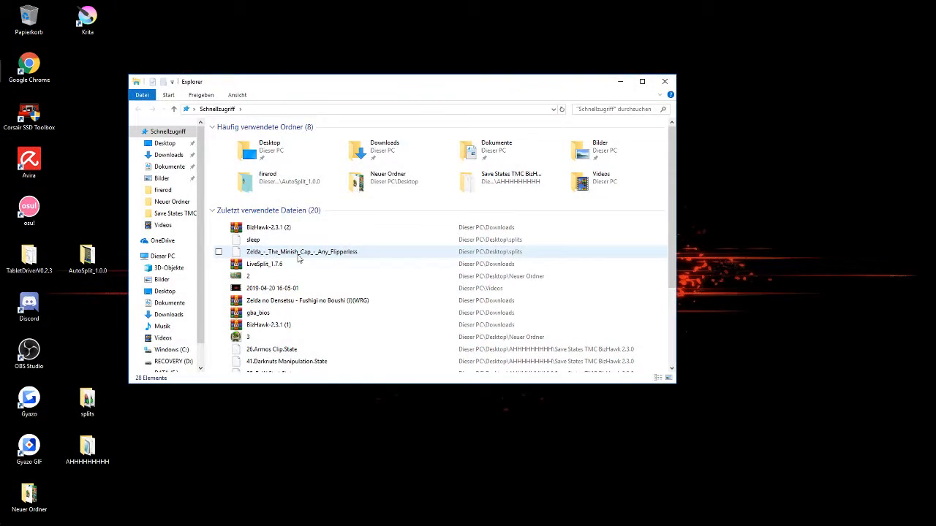
# View the BizHawk 2.3.1 zip's contents in WinRAR, select all entries, then close it
pyautogui.doubleClick(268, 229)
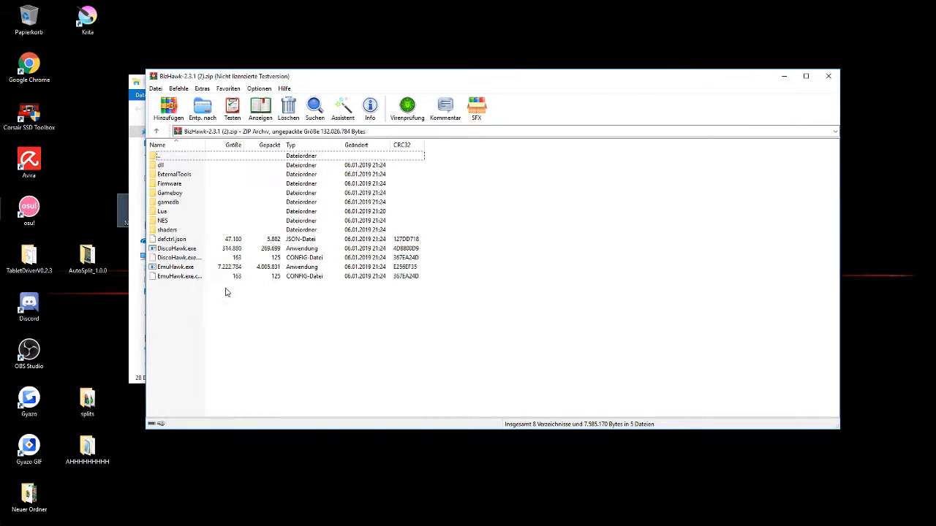
pyautogui.click(202, 108)
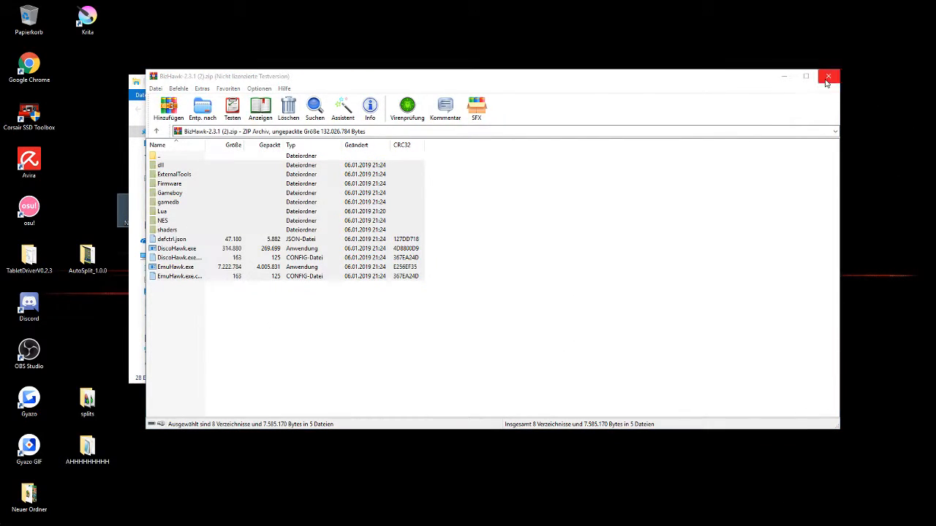
pyautogui.click(828, 76)
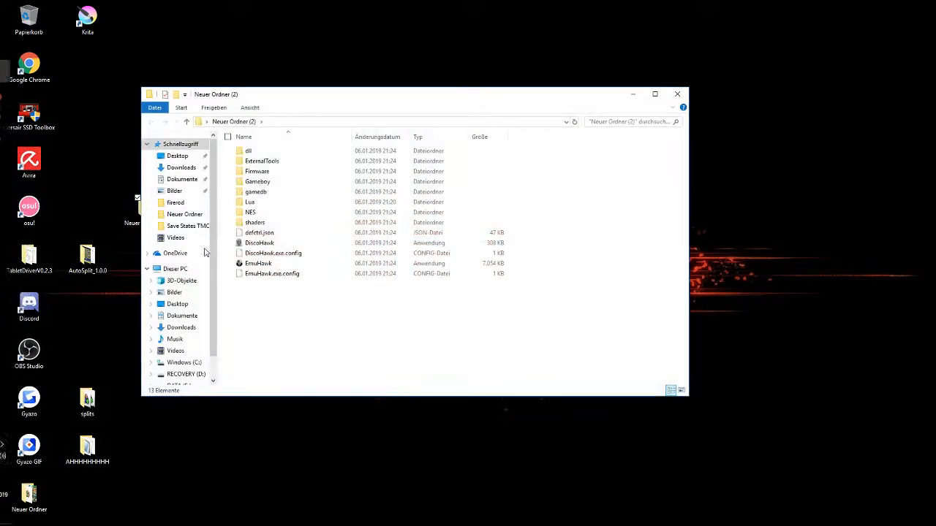
# Run EmuHawk.exe from Neuer Ordner (2) and dismiss the startup console message
pyautogui.click(257, 263)
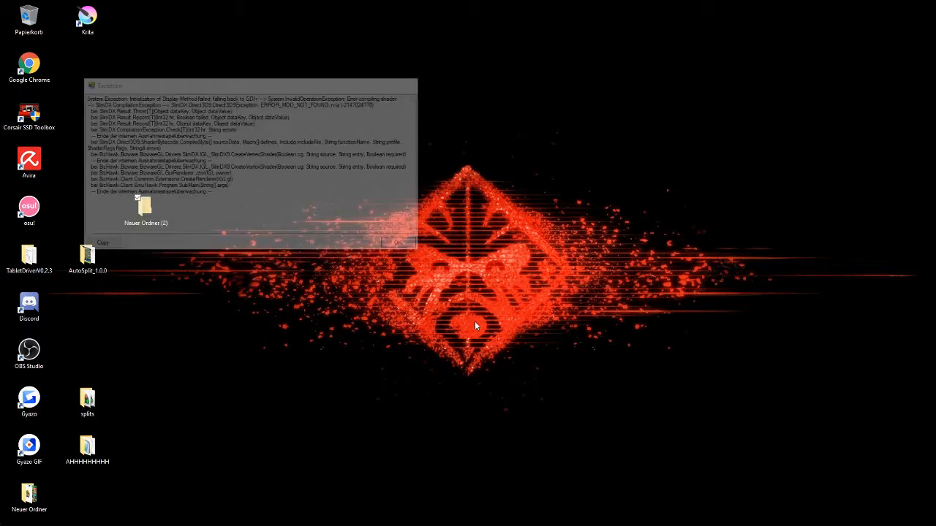
pyautogui.click(395, 243)
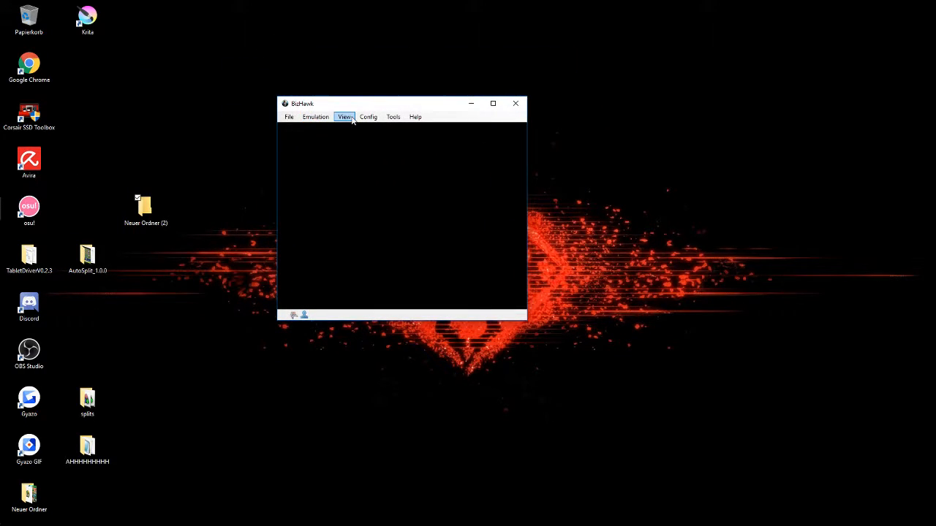
# Show the Config > Firmwares list of required BIOS files, then head to Chrome
pyautogui.click(368, 117)
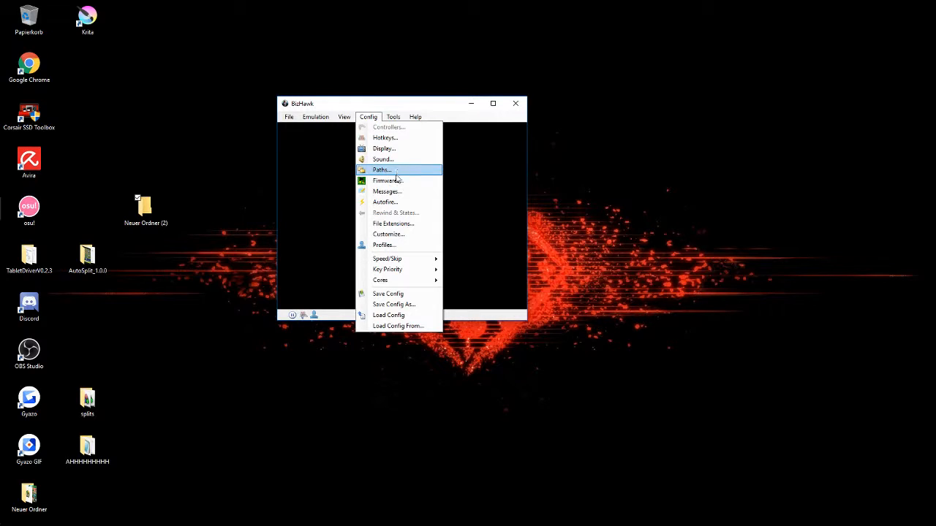
pyautogui.click(388, 181)
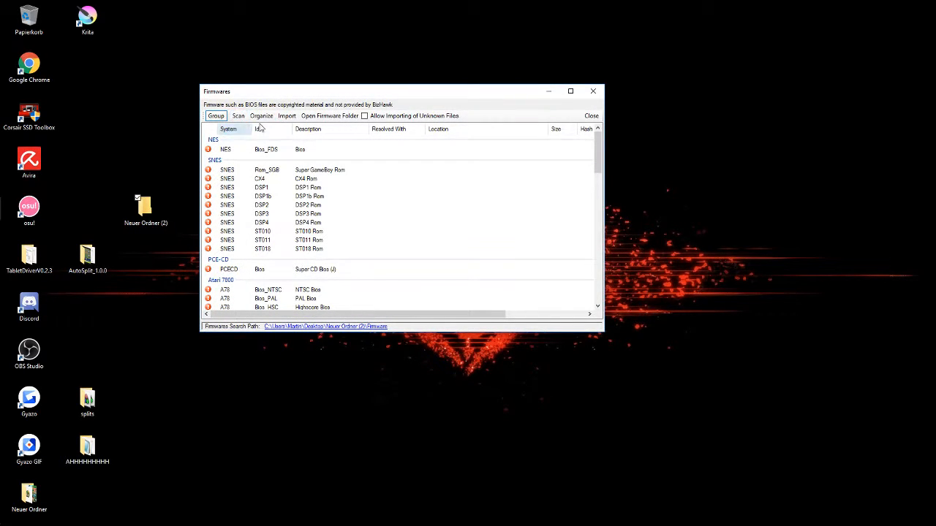
pyautogui.click(287, 115)
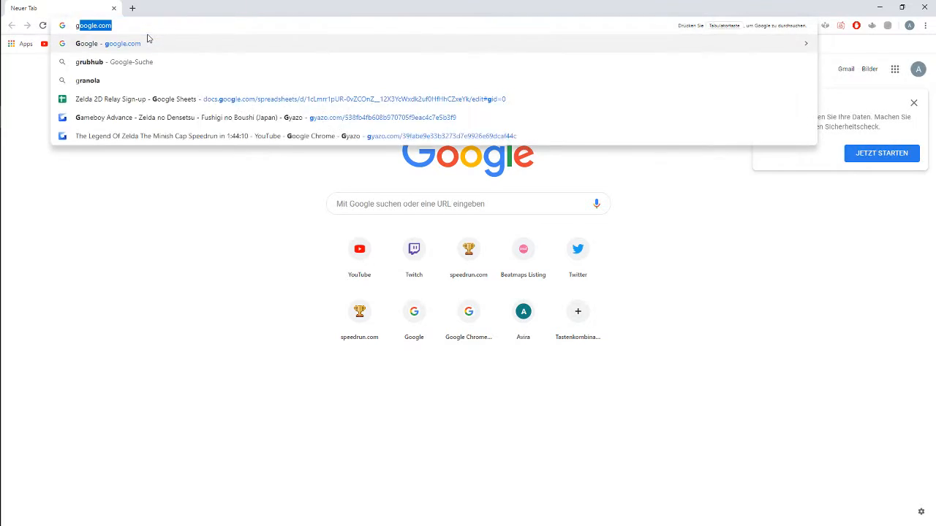
# Begin an address-bar search with 'gb' to locate the GBA BIOS file
pyautogui.write('gb')
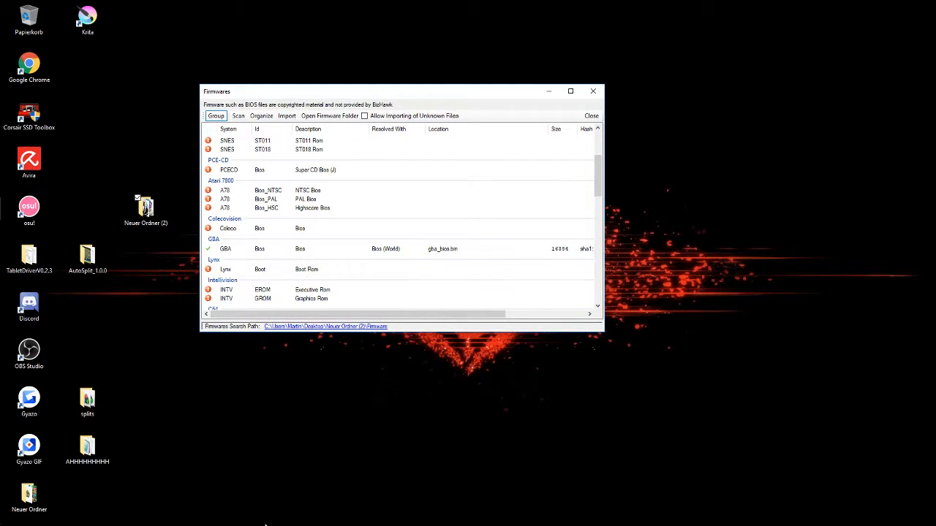
pyautogui.moveTo(593, 91)
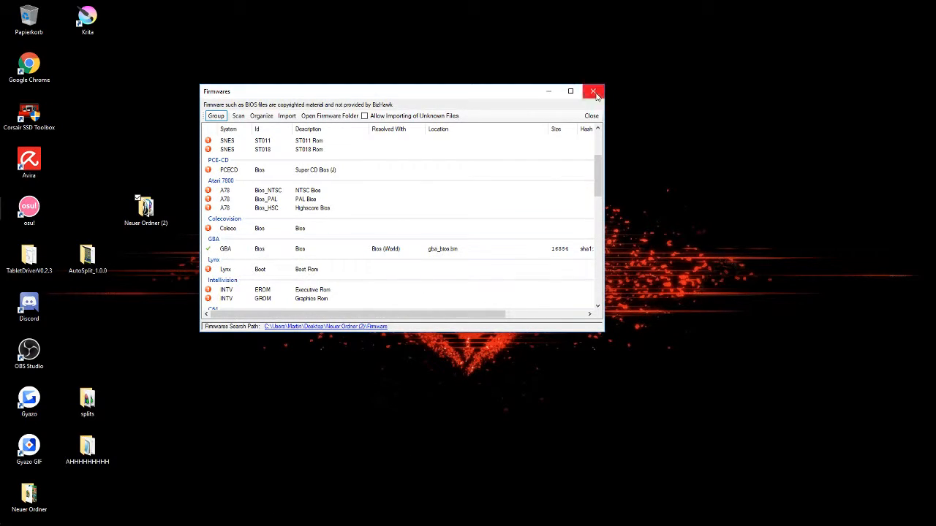
# Close the Firmwares window and browse via Open ROM to the Zelda Minish Cap ROM
pyautogui.click(593, 91)
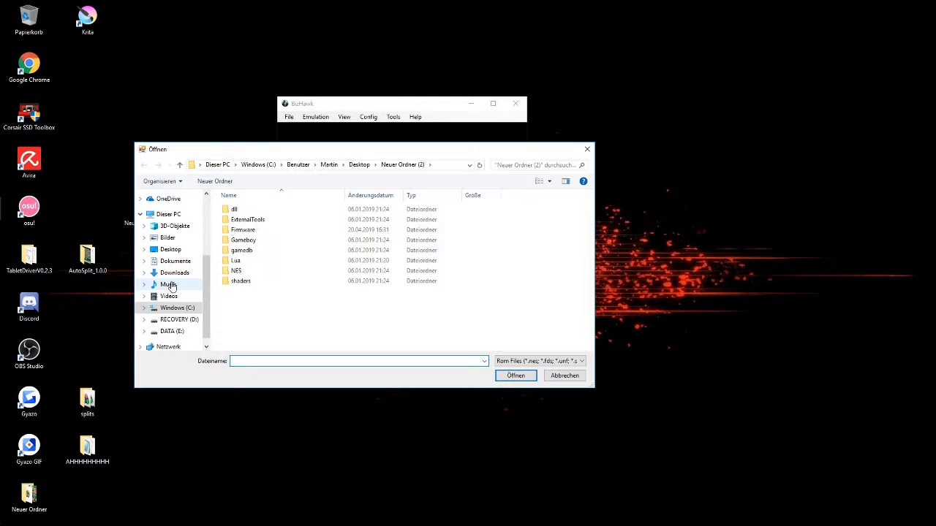
pyautogui.click(174, 274)
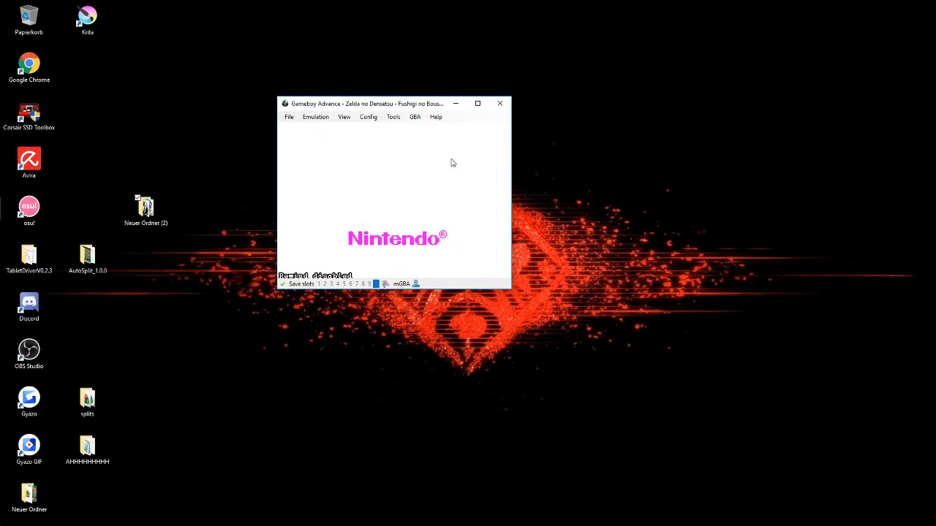
# Review GBA Settings' Sync Settings with Skip BIOS left at False
pyautogui.click(435, 117)
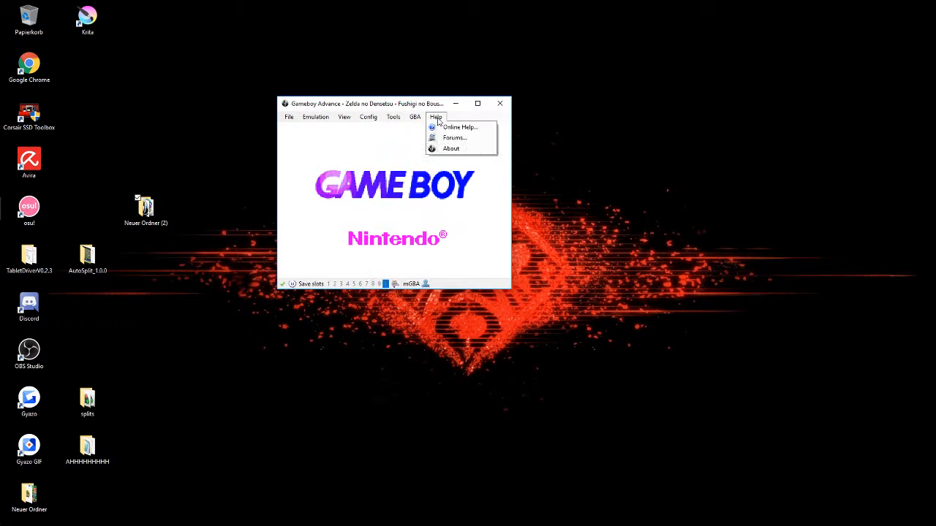
pyautogui.click(415, 117)
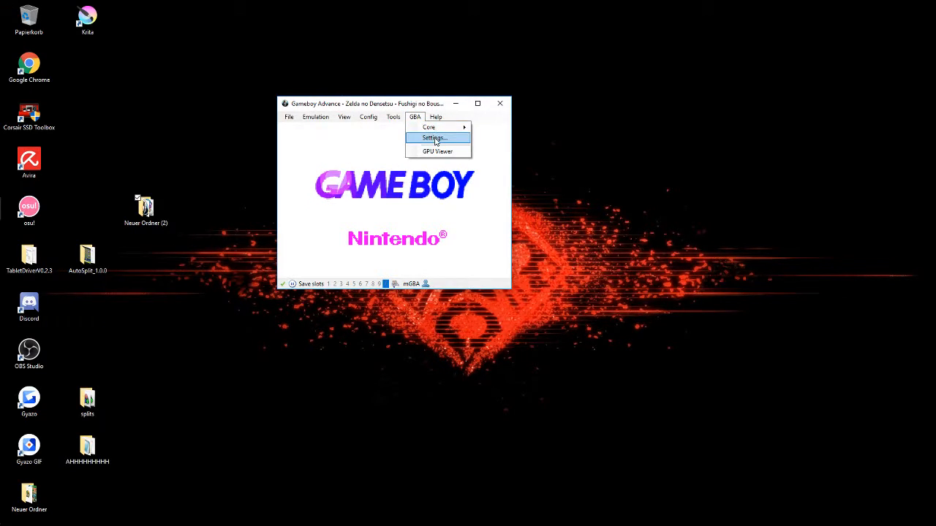
pyautogui.click(433, 137)
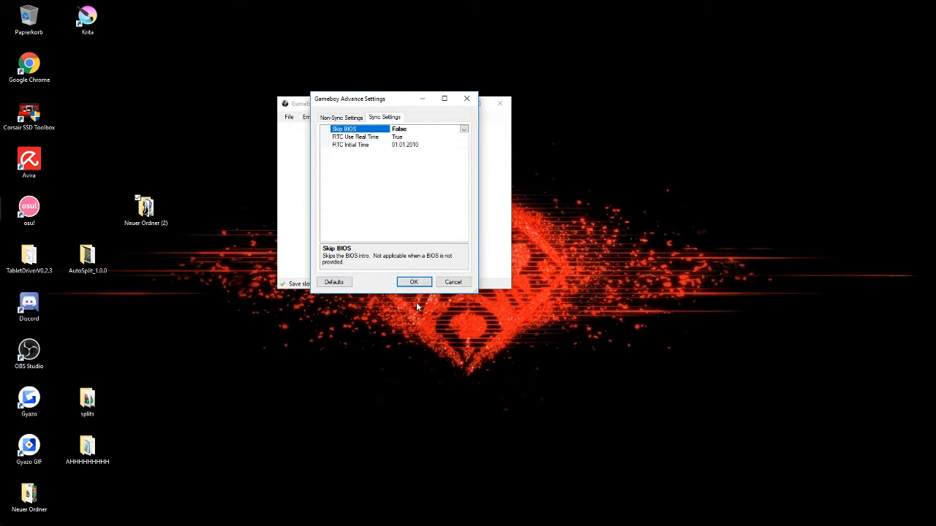
pyautogui.click(414, 280)
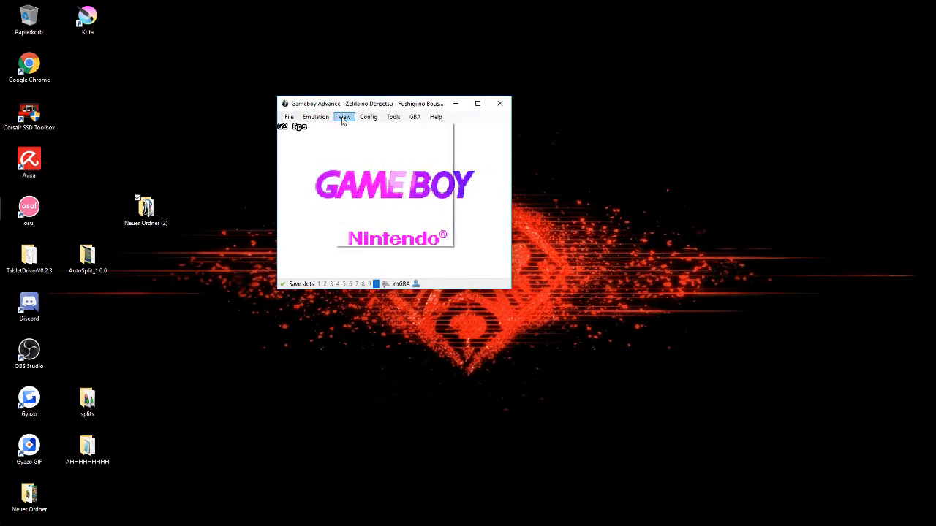
# Toggle a View menu Display overlay such as Display Input on the game screen
pyautogui.click(344, 117)
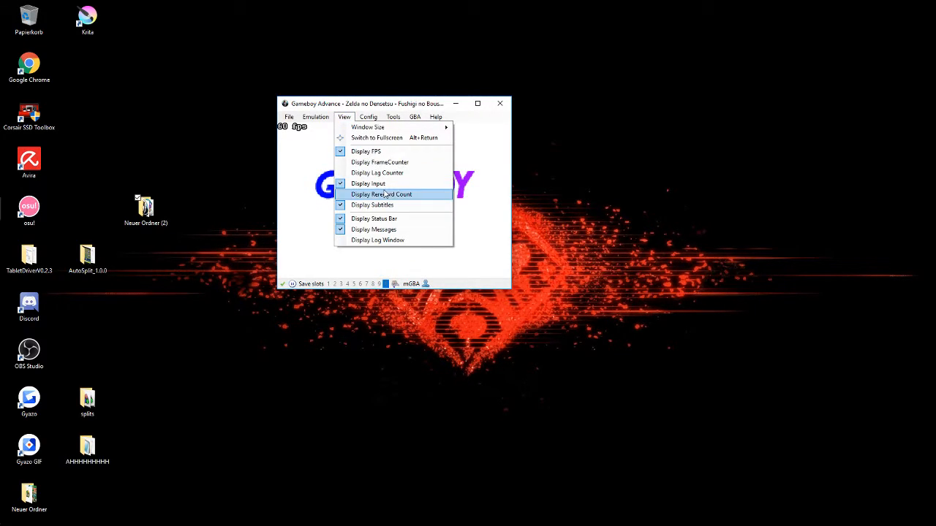
pyautogui.click(380, 193)
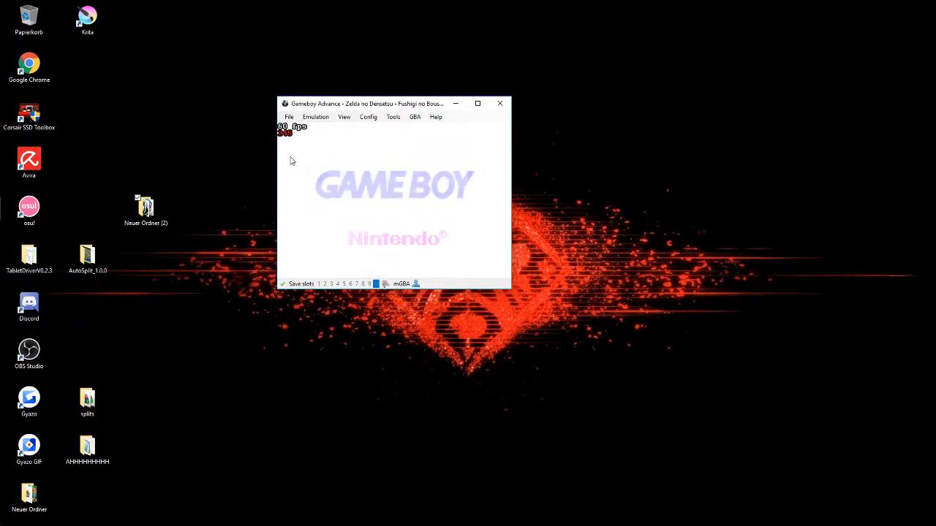
pyautogui.click(369, 117)
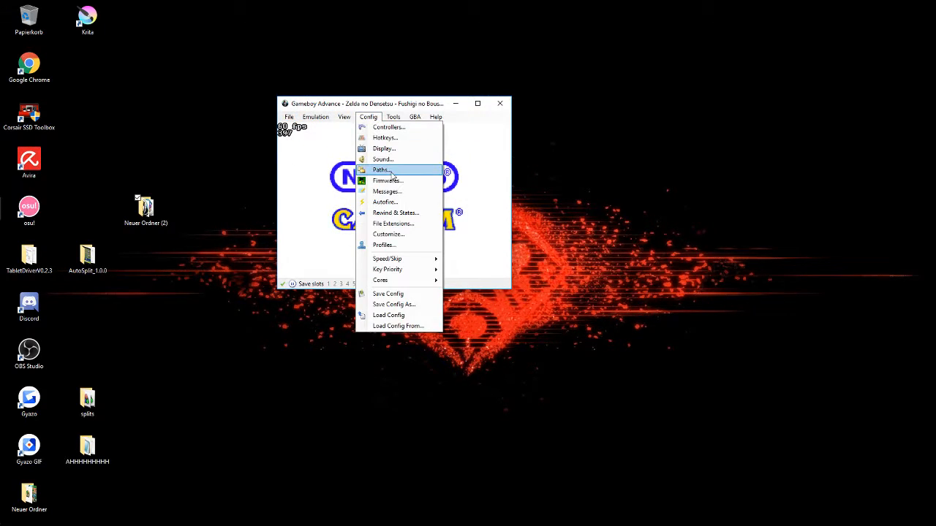
pyautogui.moveTo(399, 137)
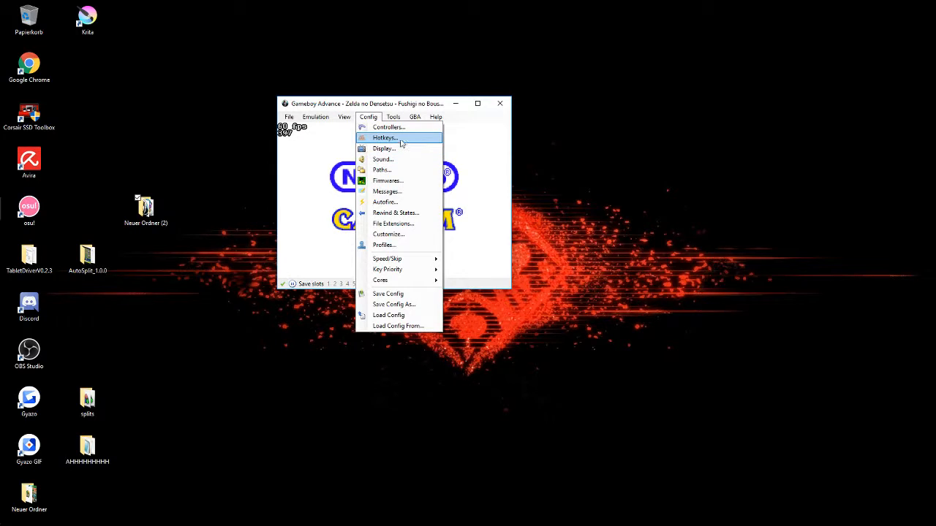
pyautogui.click(388, 127)
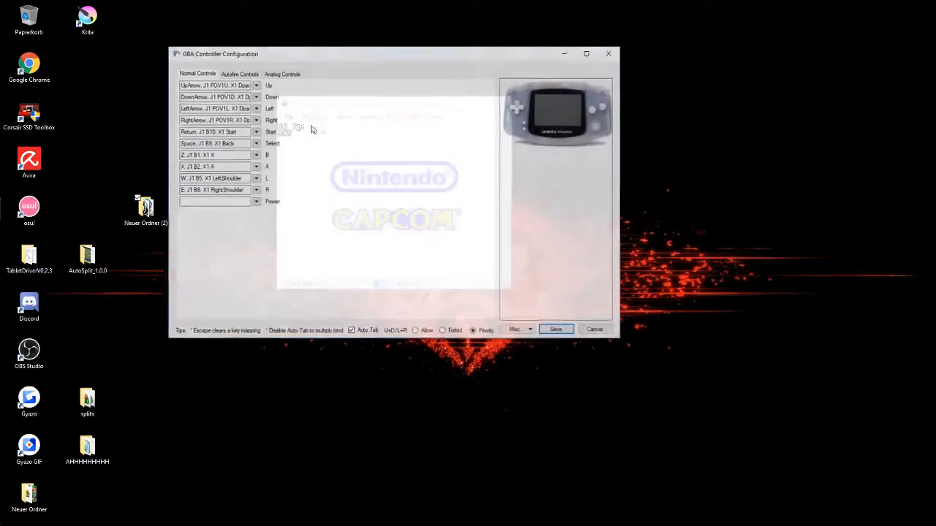
pyautogui.click(556, 329)
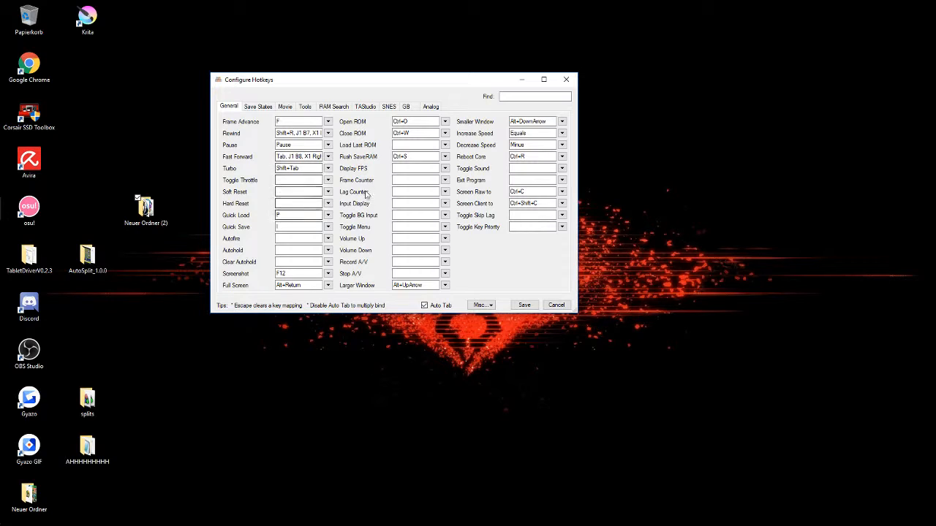
pyautogui.moveTo(357, 167)
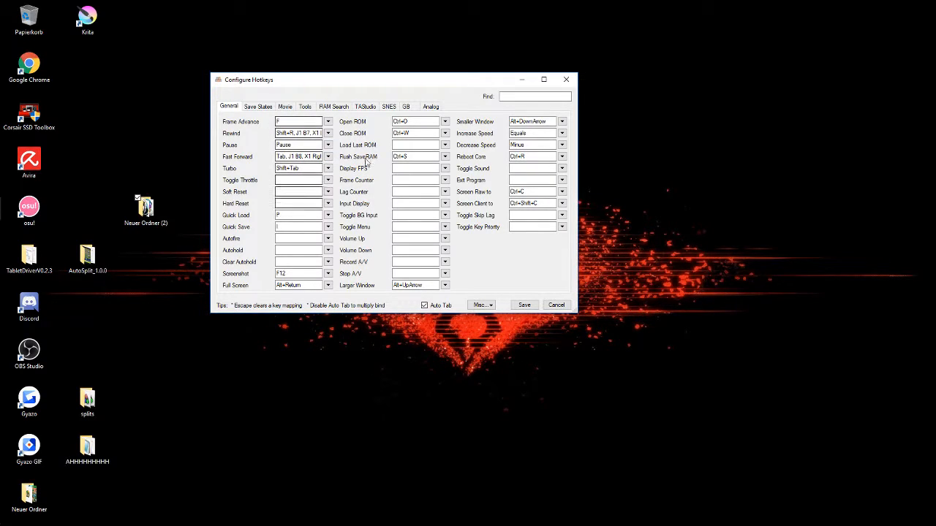
pyautogui.click(523, 305)
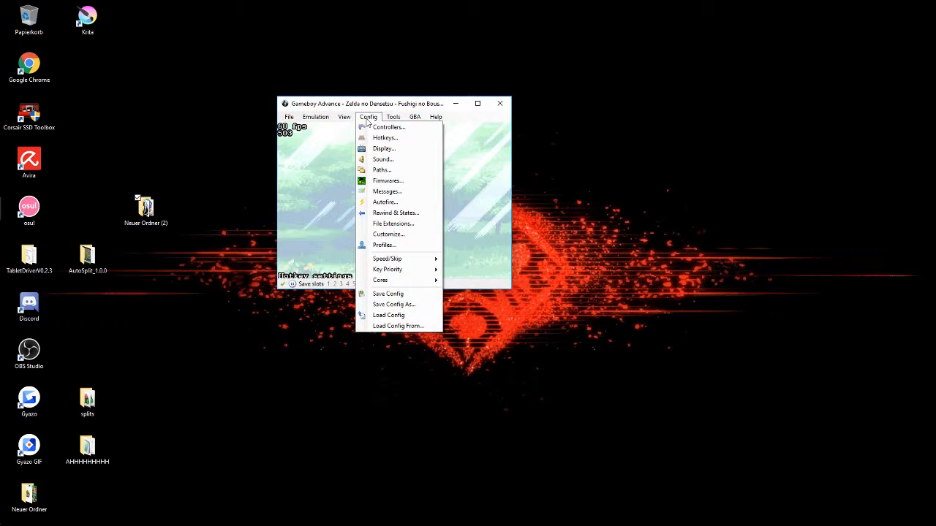
pyautogui.moveTo(398, 245)
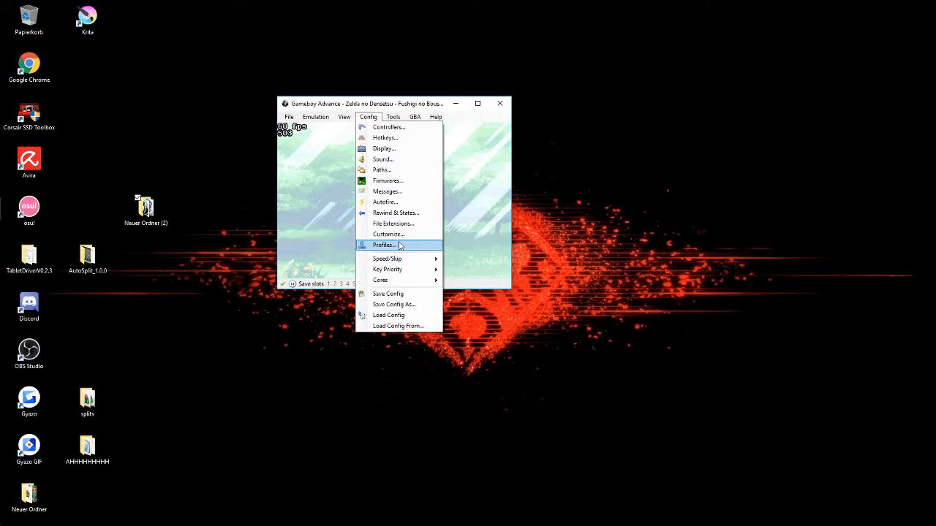
pyautogui.moveTo(401, 234)
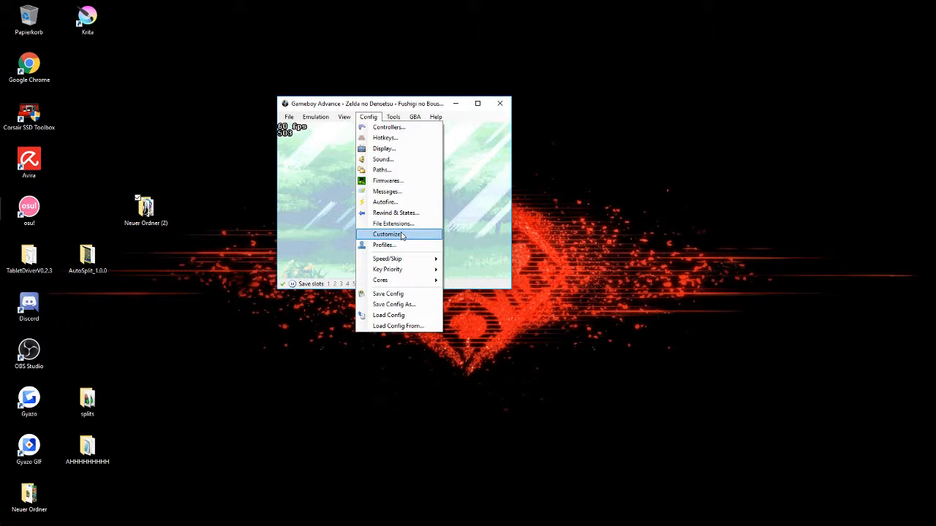
# Enable Accept background input in Config > Customize and confirm with OK
pyautogui.click(388, 234)
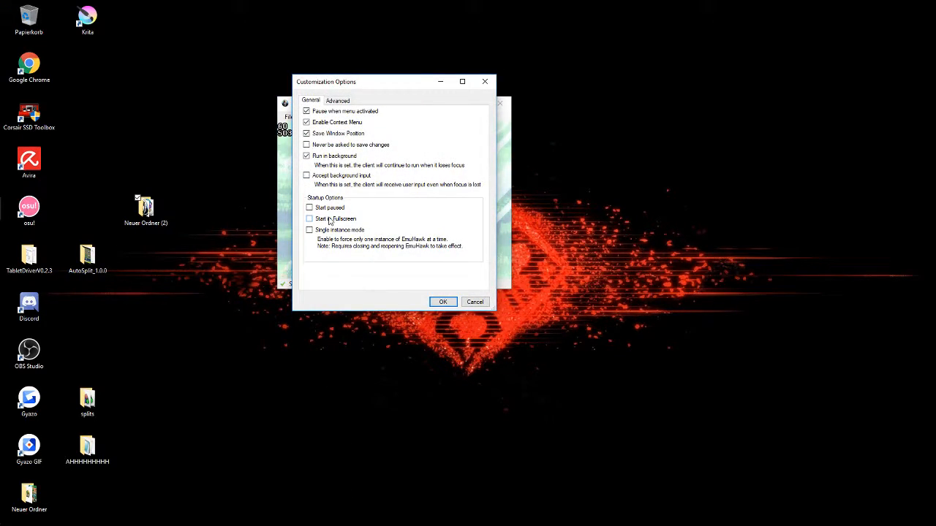
pyautogui.click(307, 175)
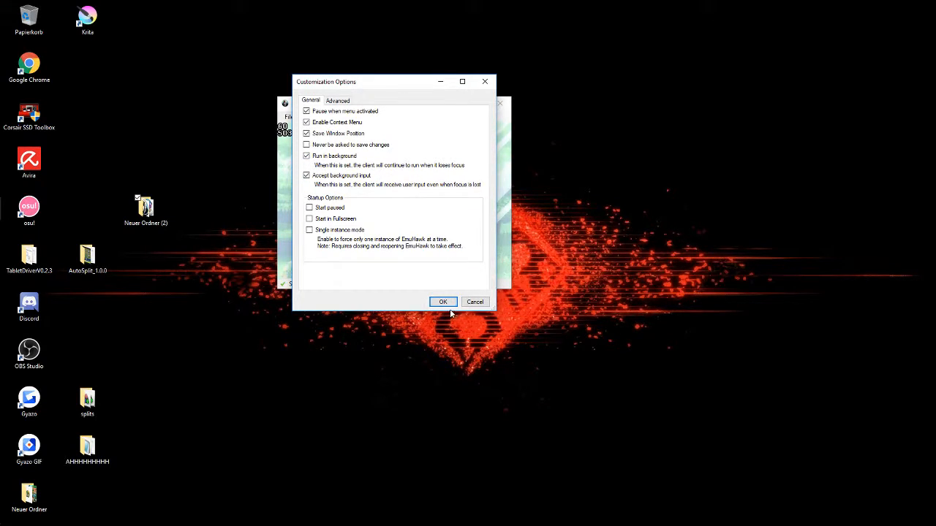
pyautogui.click(441, 301)
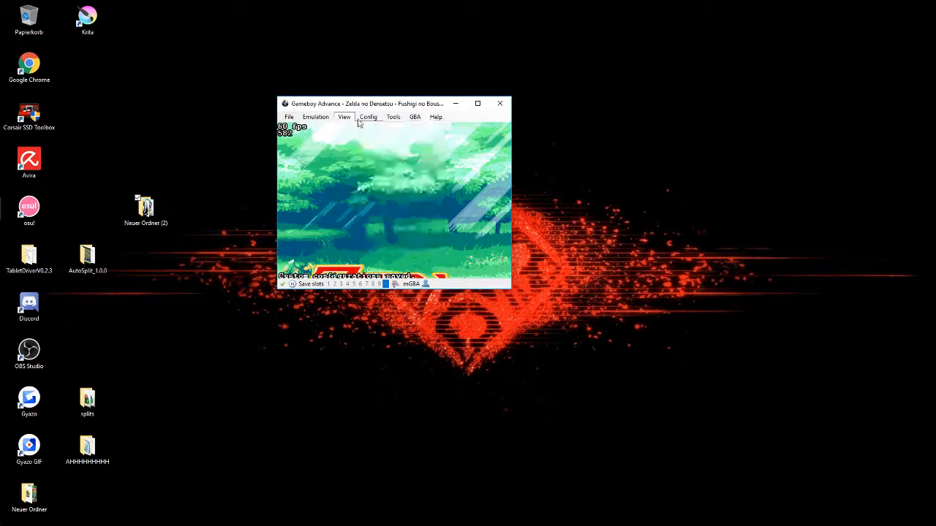
# Accept the Sound settings unchanged, reboot the core, and Alt+Tab away
pyautogui.click(369, 117)
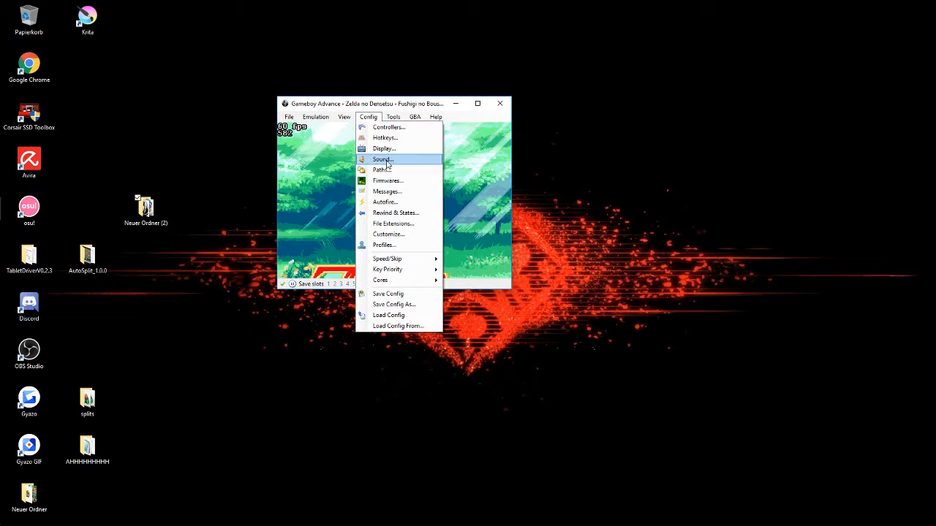
pyautogui.click(381, 159)
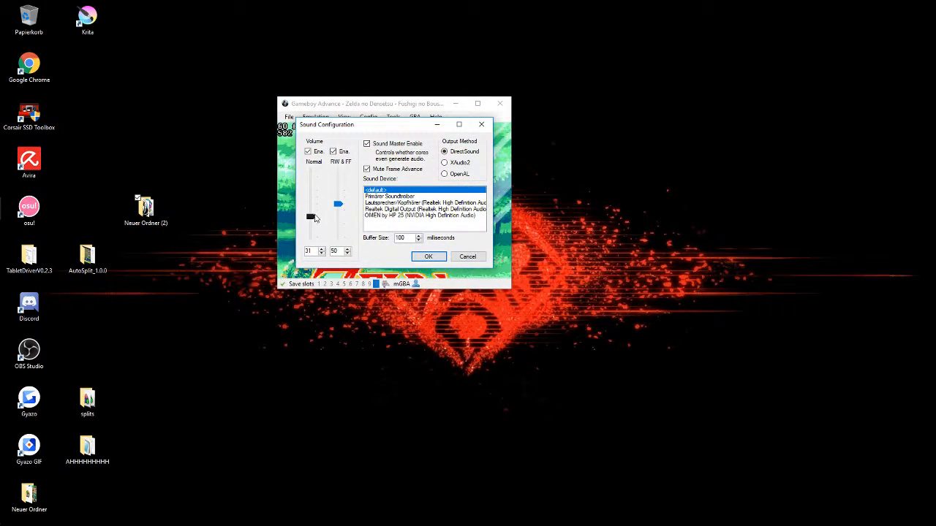
pyautogui.click(428, 258)
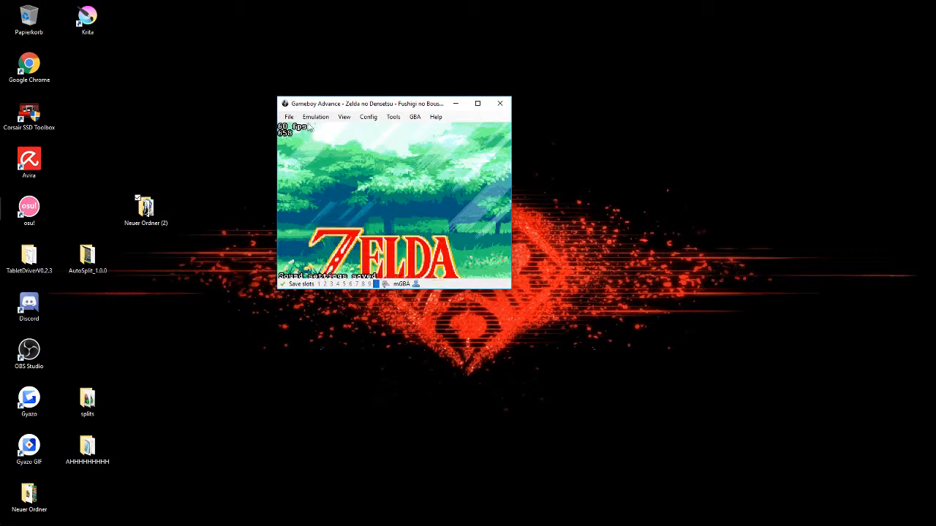
pyautogui.click(290, 117)
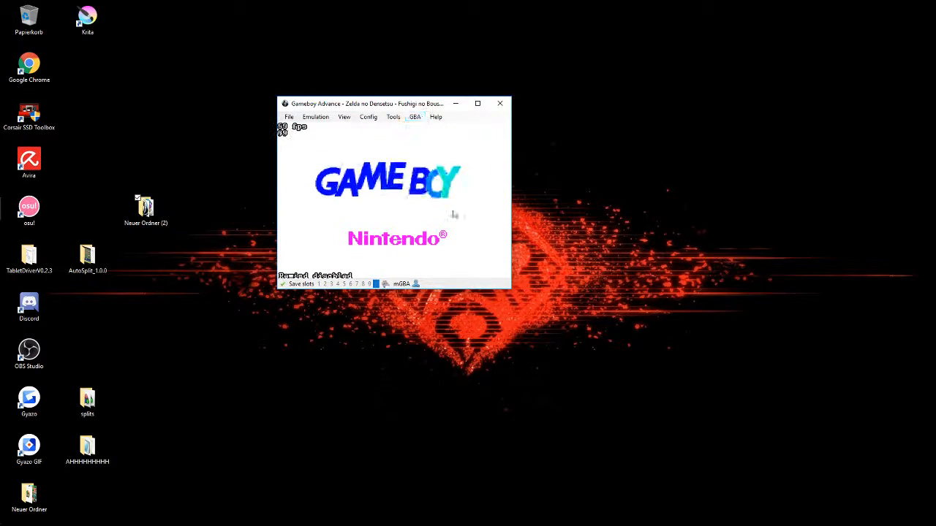
pyautogui.press('Alt+Tab')
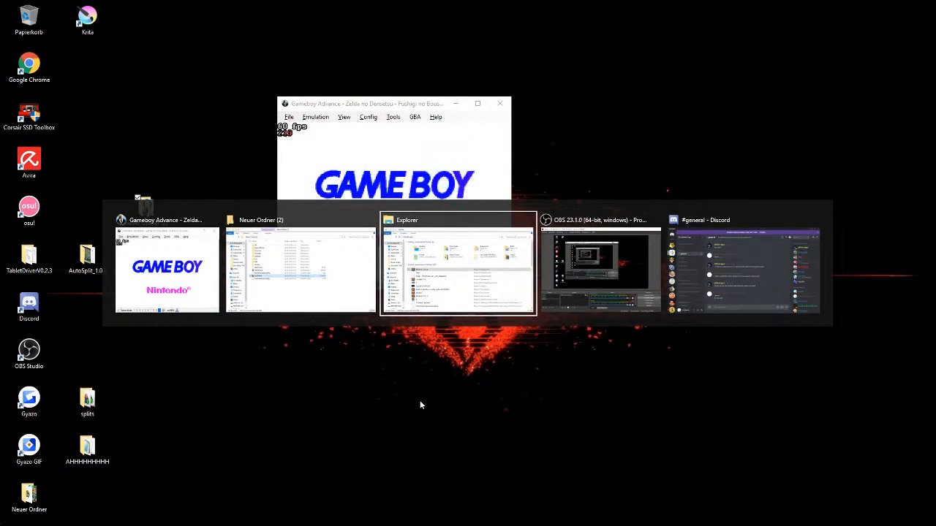